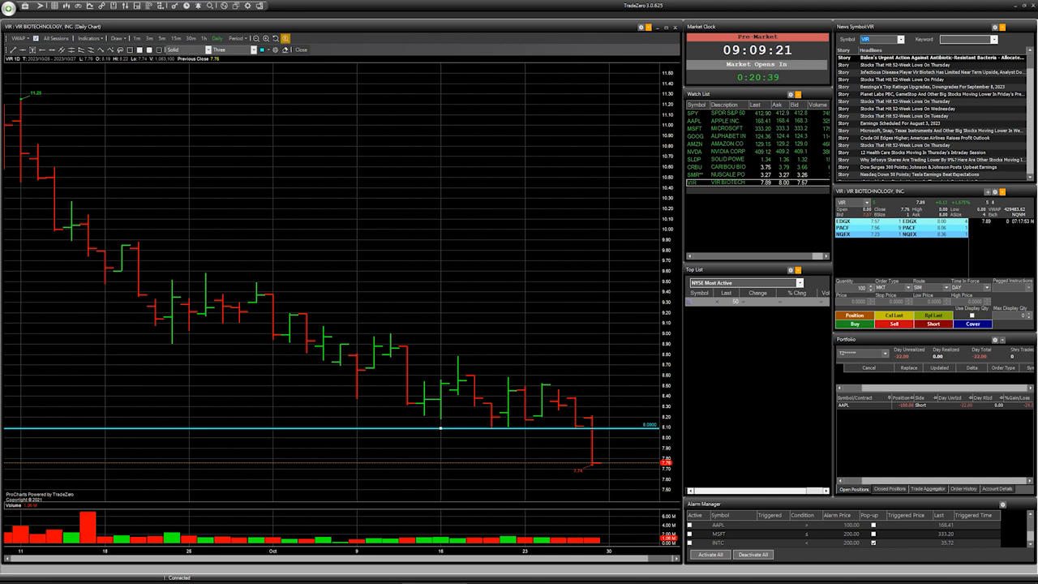
mouse_move(261, 233)
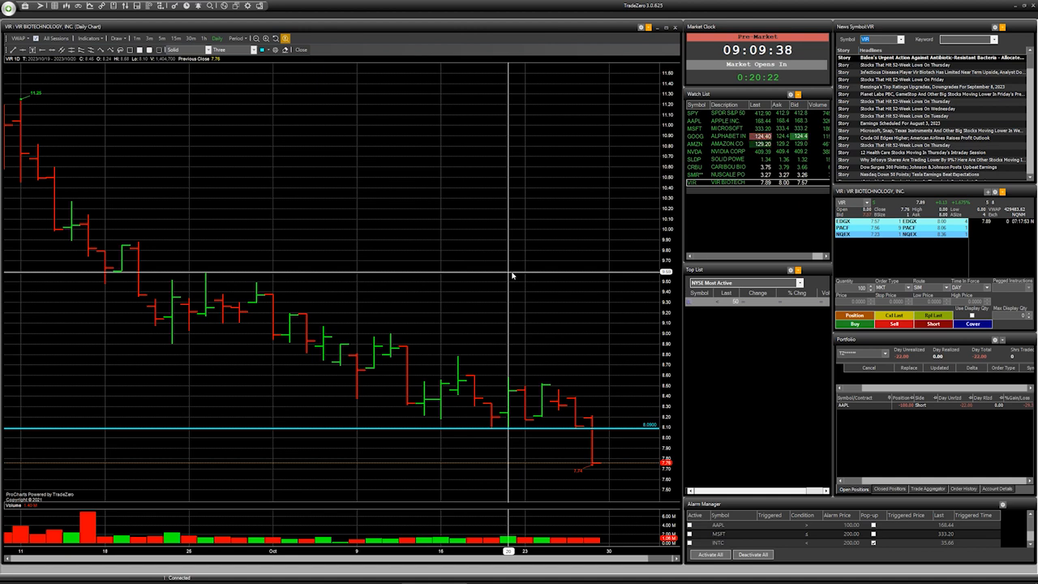
mouse_move(575, 321)
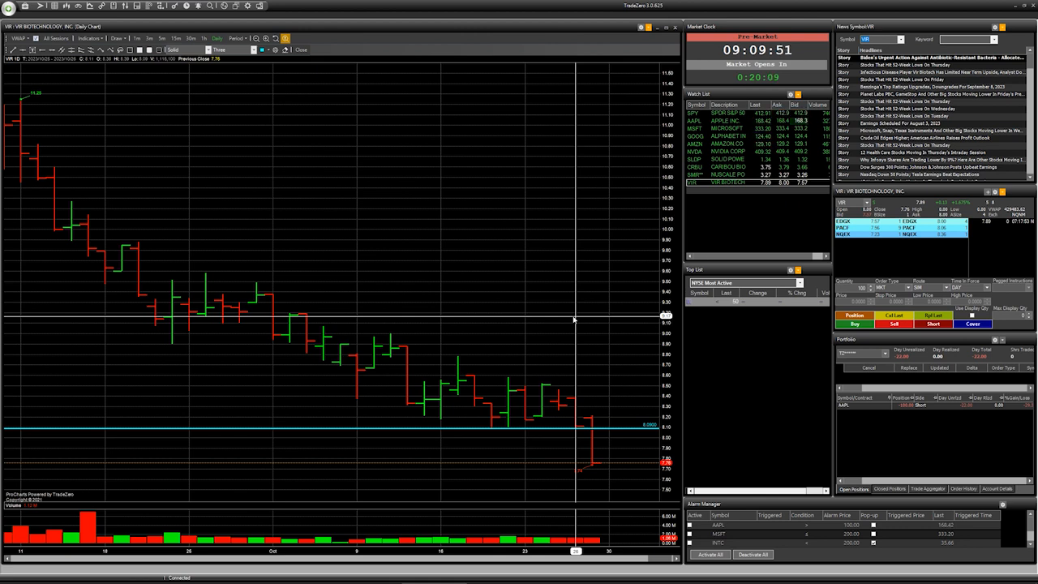
mouse_move(629, 333)
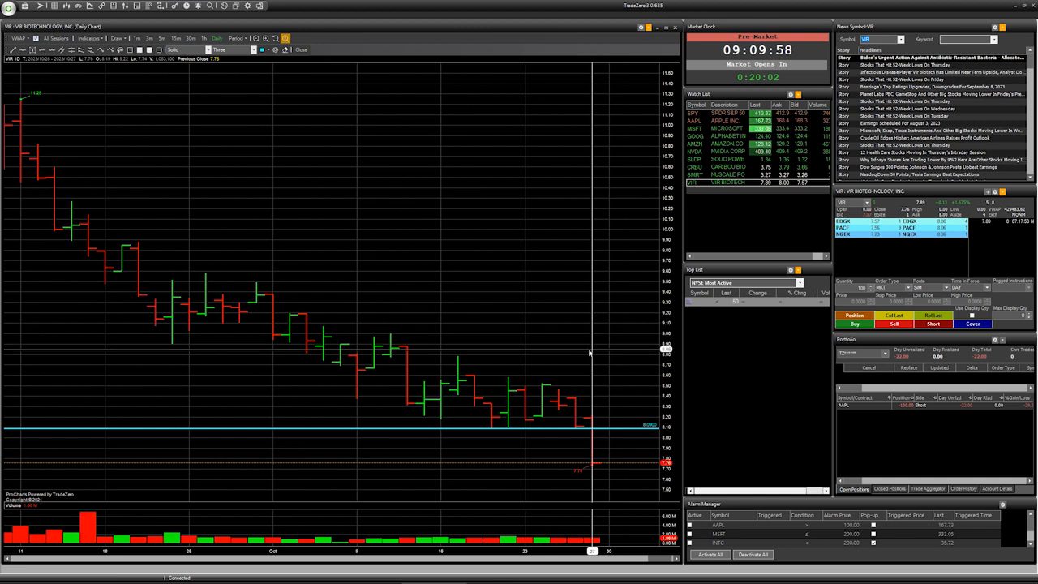
mouse_move(590, 353)
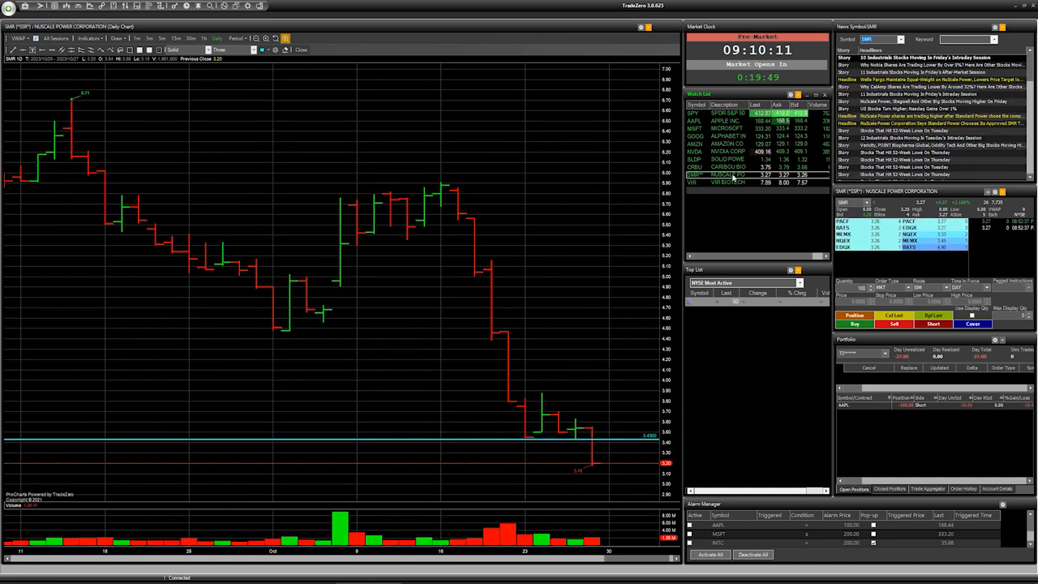
mouse_move(584, 276)
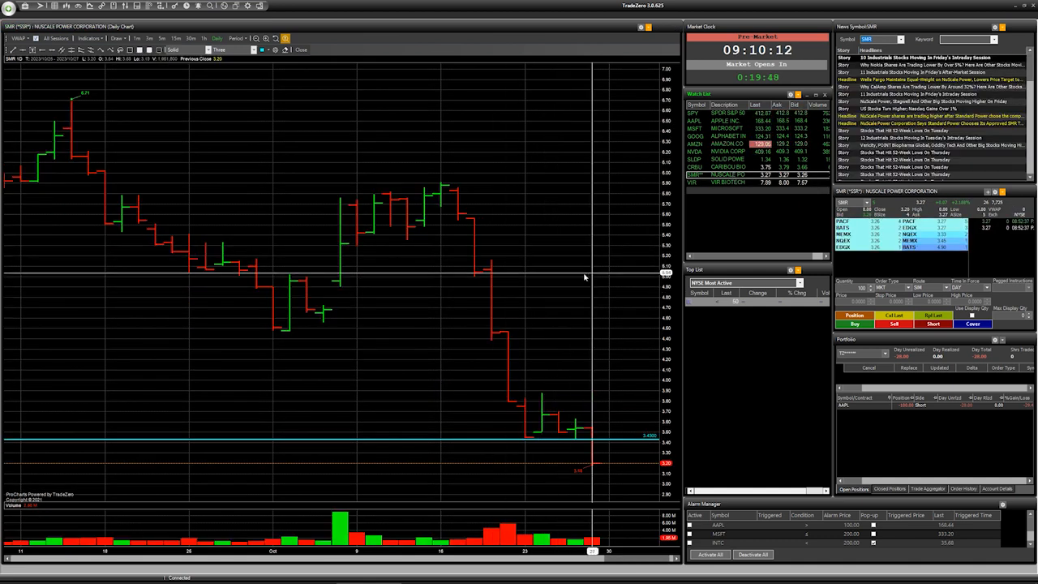
mouse_move(610, 305)
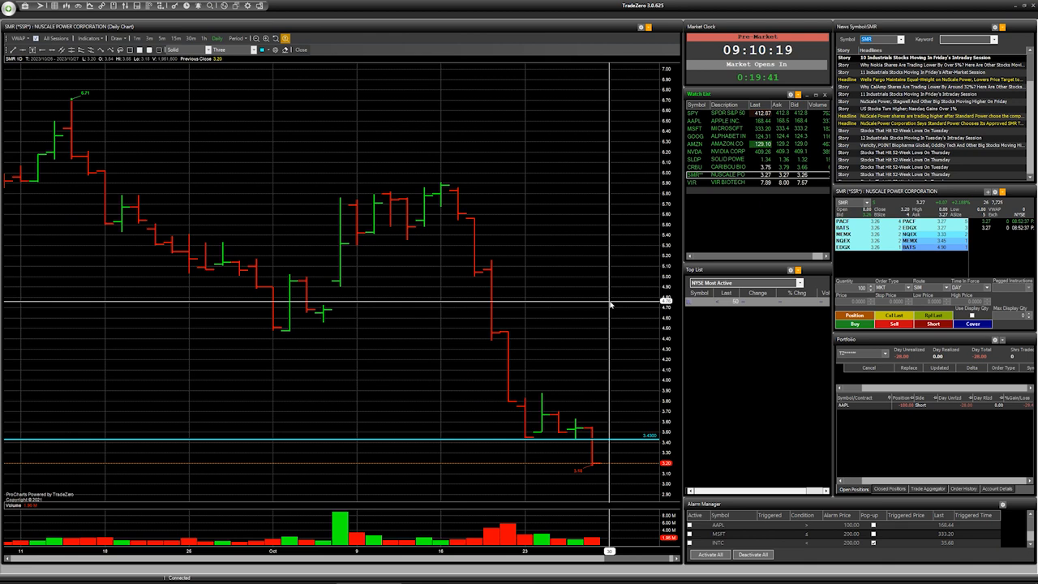
mouse_move(624, 471)
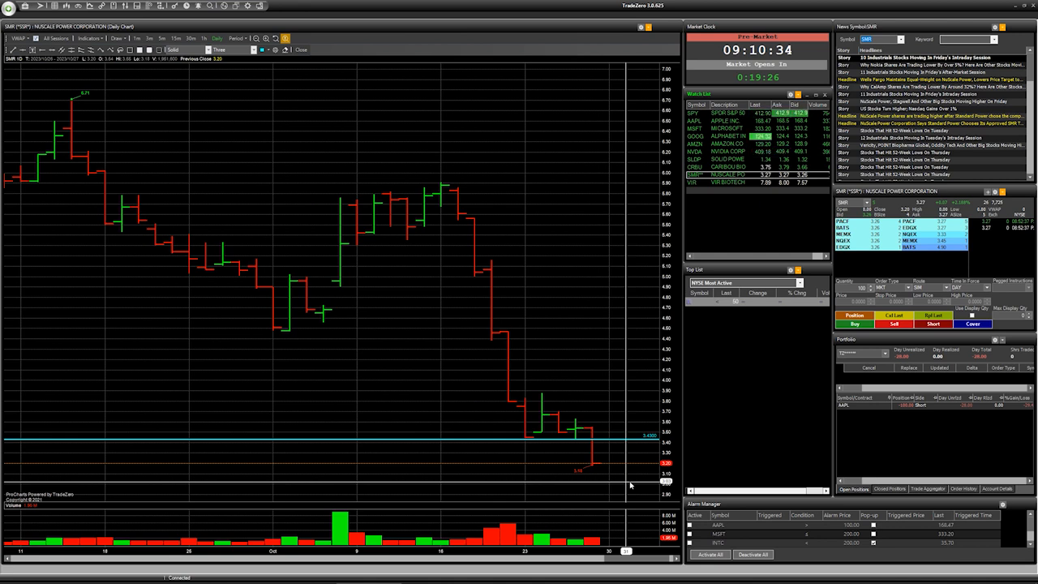
mouse_move(542, 468)
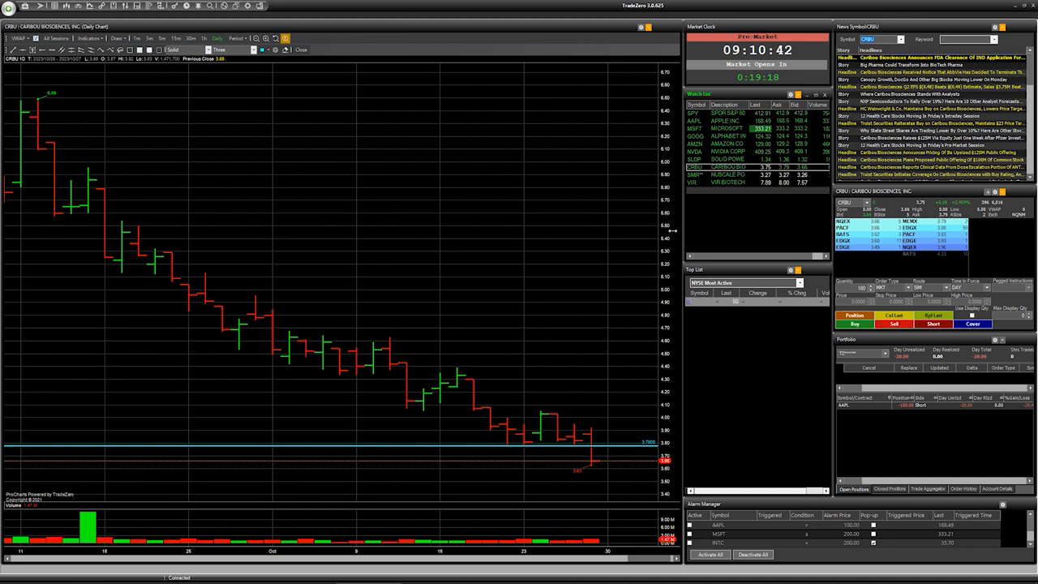
mouse_move(632, 464)
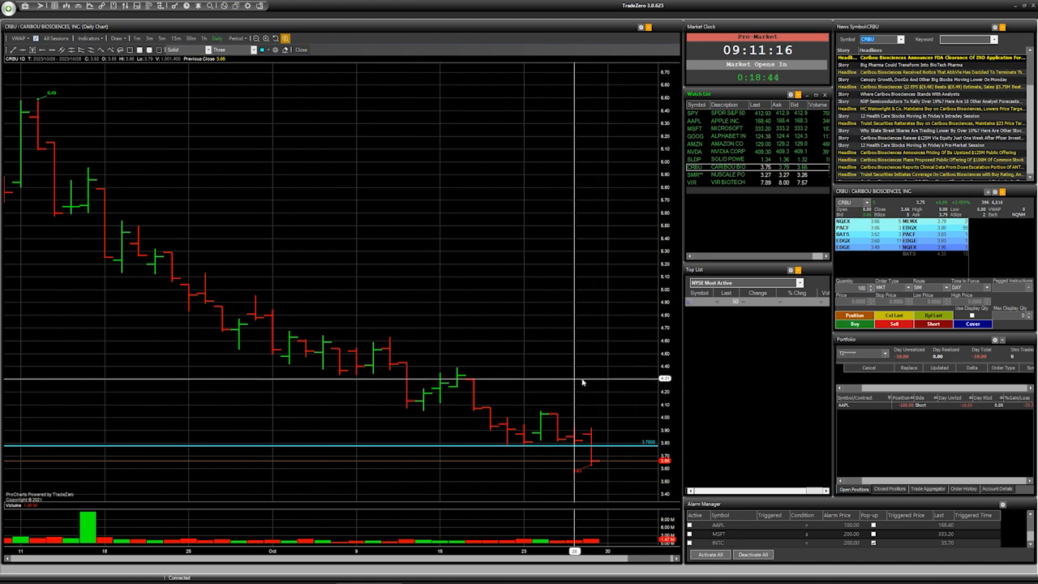
mouse_move(592, 371)
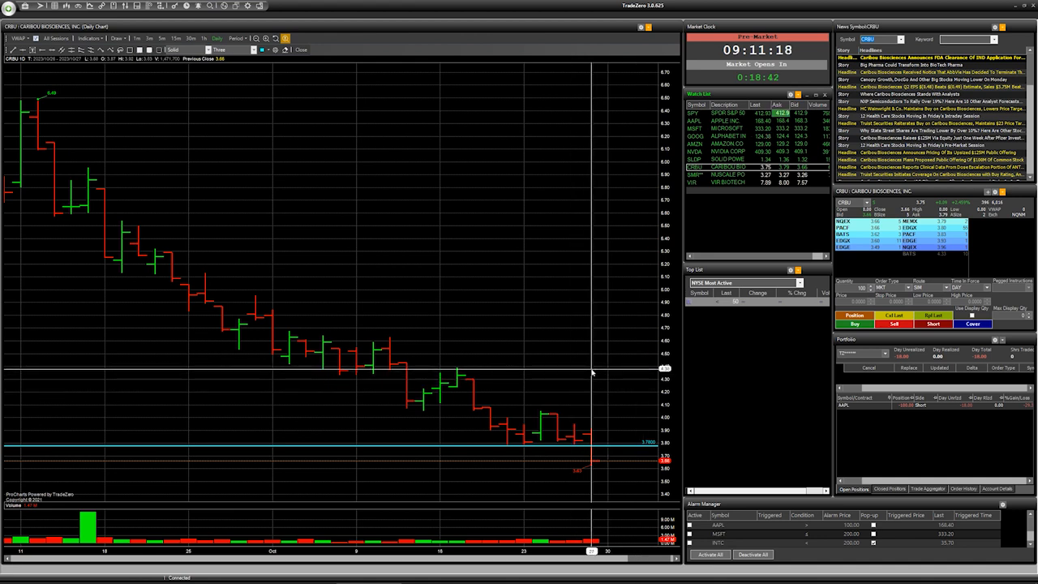